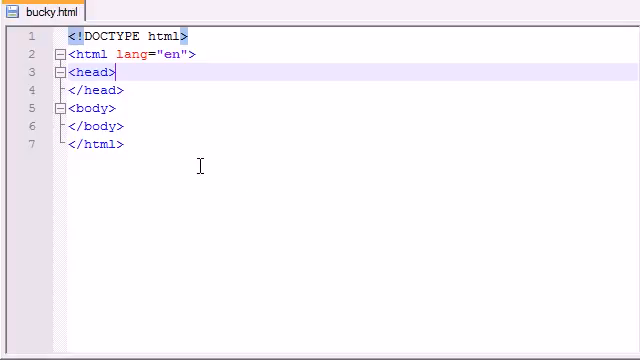
Step: Select all of the bucky.html skeleton markup to review it
key("ctrl+a")
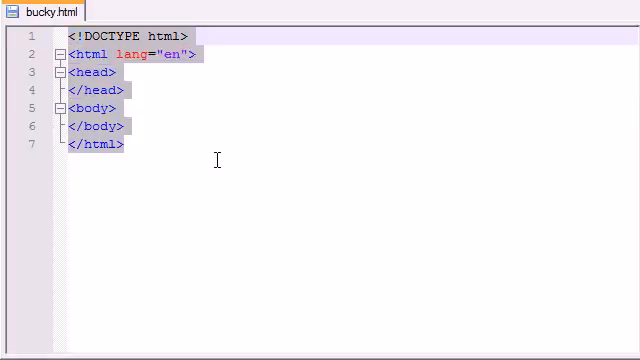
mouse_move(135, 80)
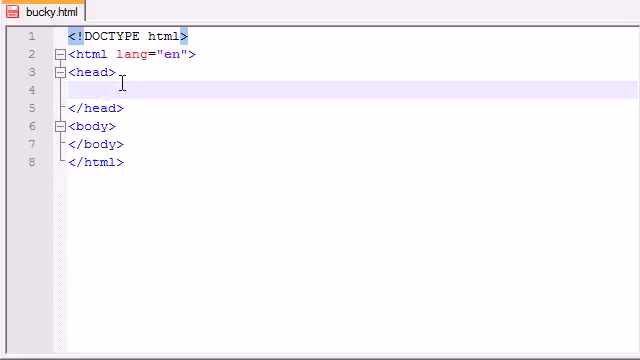
Step: Add <link rel="stylesheet" href="main.css"> to the head
type("<>")
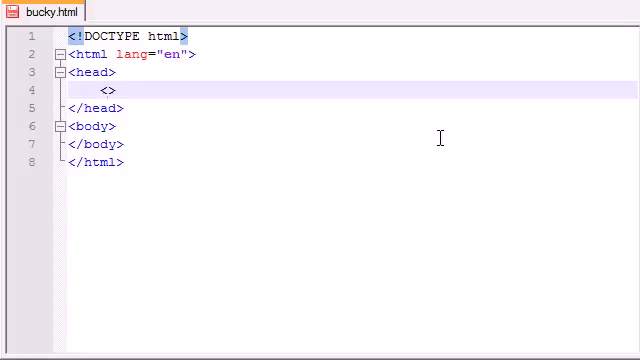
left_click(103, 91)
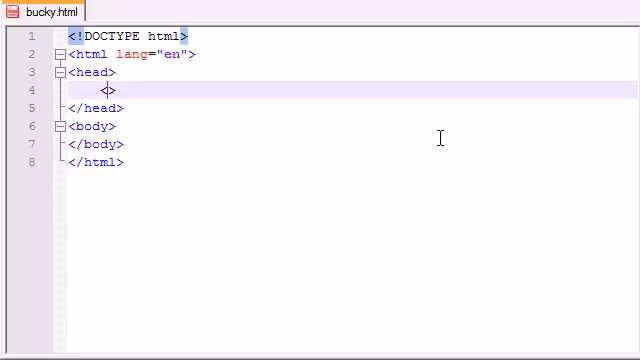
type("linkn")
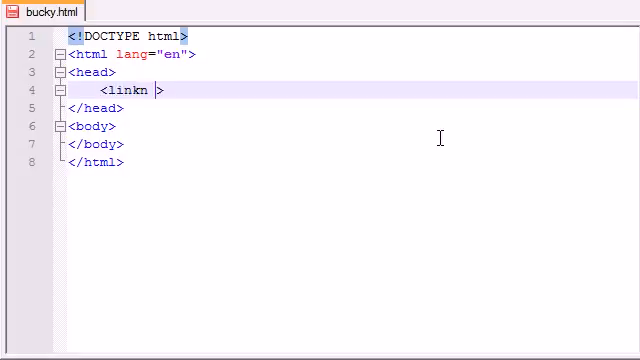
key("Backspace")
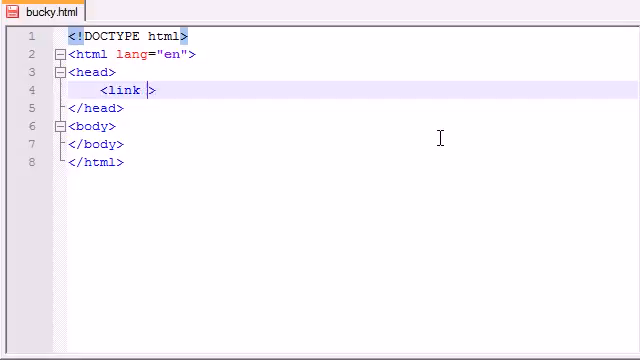
type("rel=\"\"")
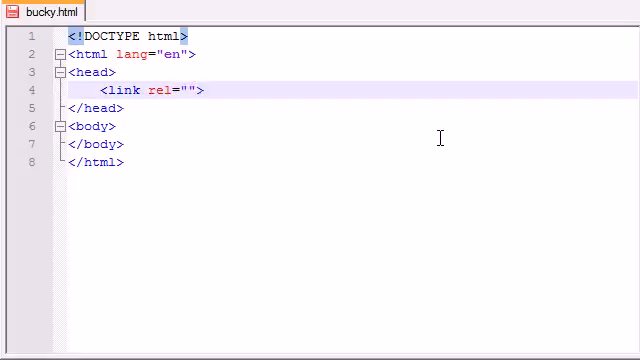
type("styles")
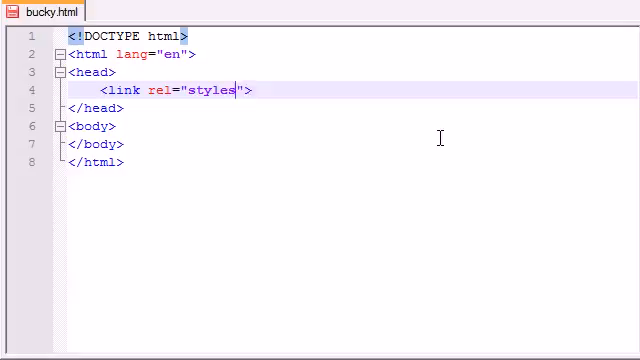
type("heet")
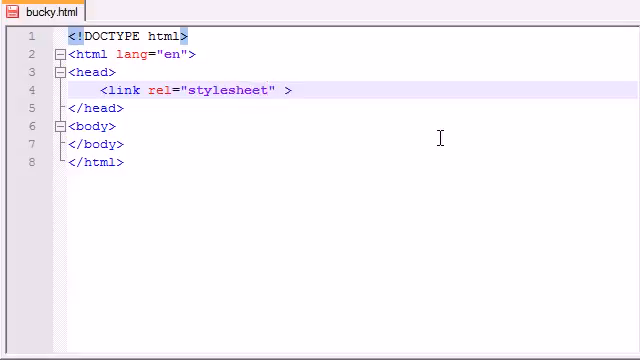
type("href=\"\"")
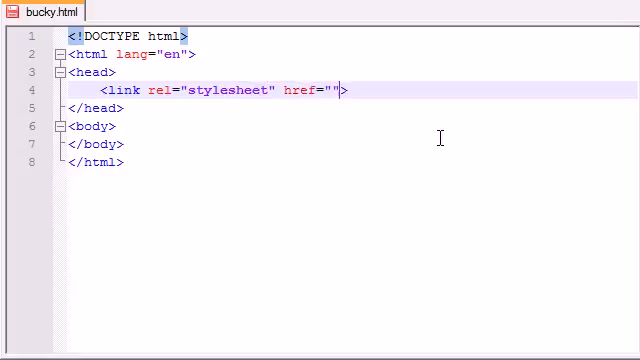
type("main")
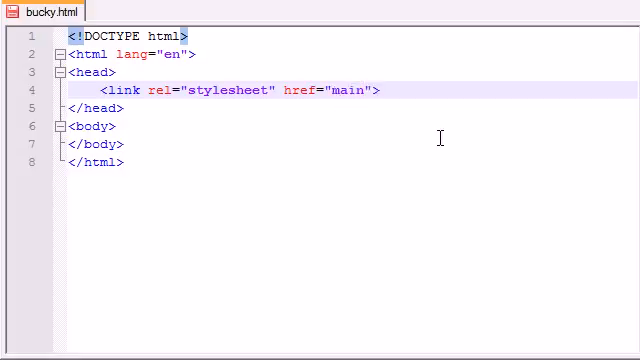
type(".css")
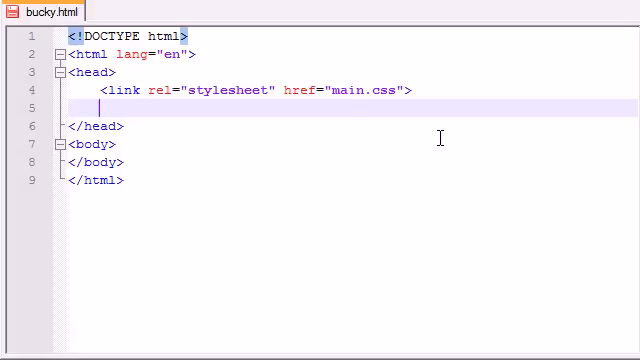
Step: Add <script src="bucky.js"></script> below the stylesheet link
type("<>")
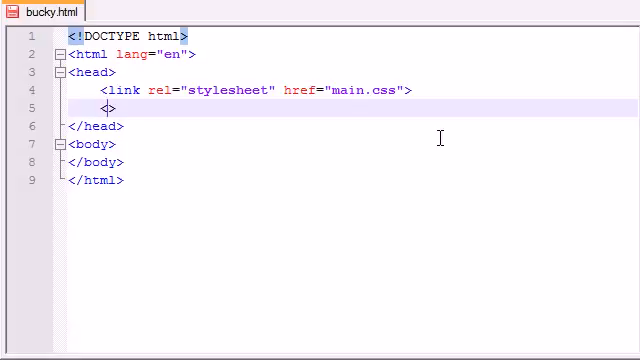
type("script")
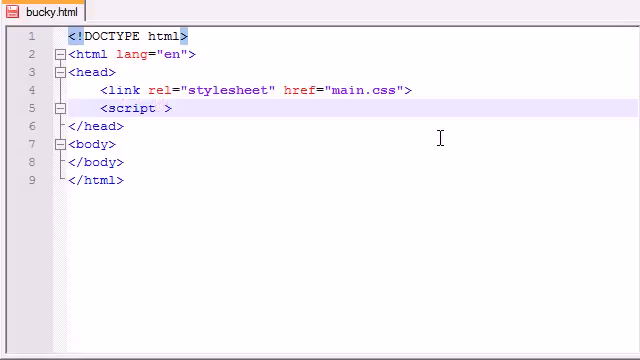
type("src=\"\"")
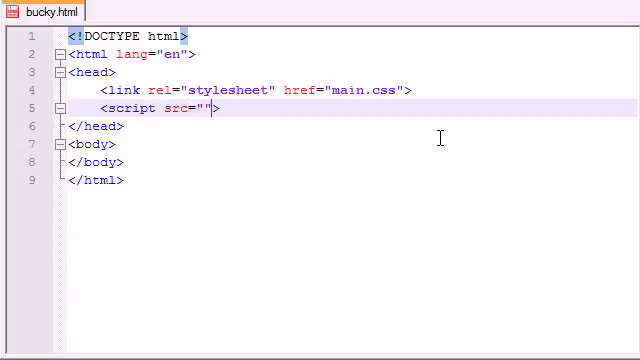
type("bucky.")
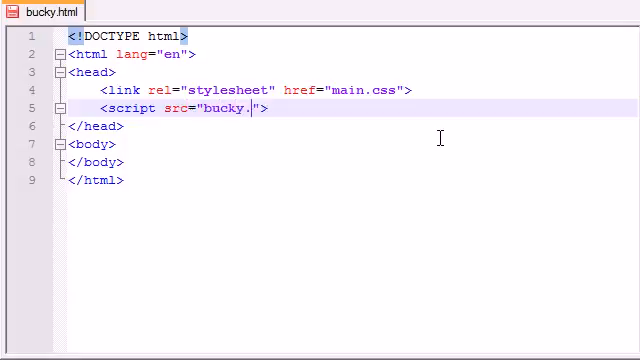
type("js")
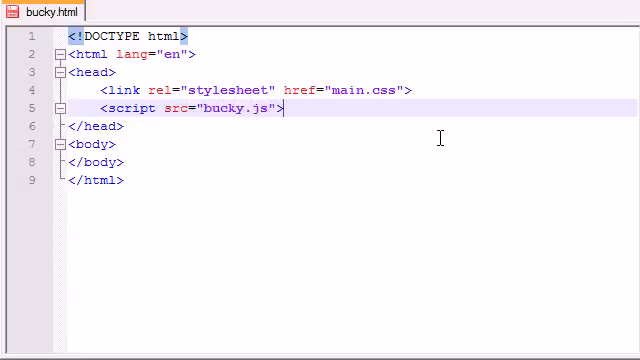
type("</script>")
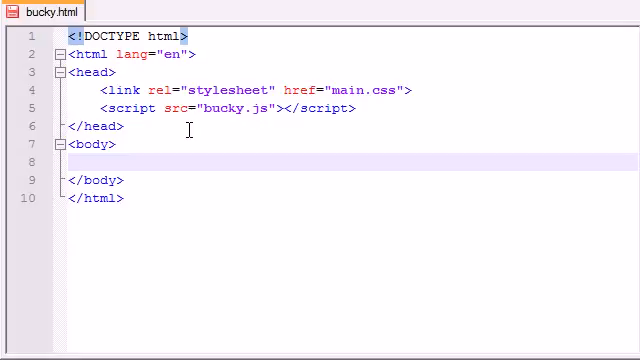
Step: Type <section id="skin"> in the body with a section tag two lines below
type("<>")
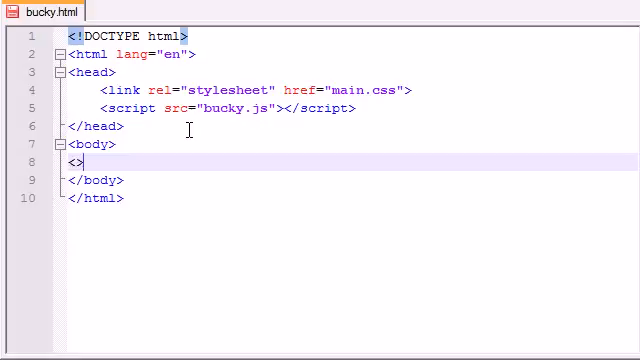
type("a")
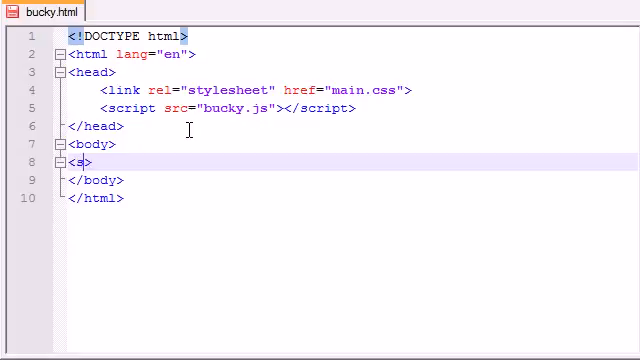
type("ection")
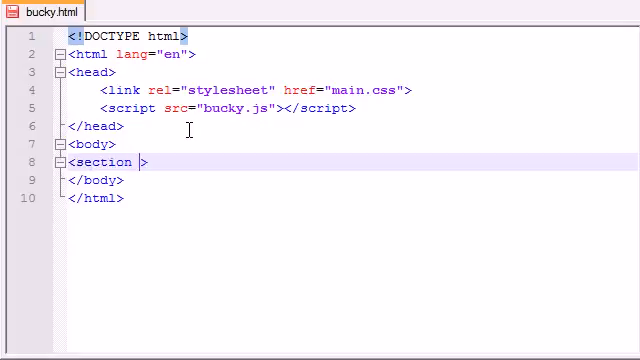
type("id=\"\"")
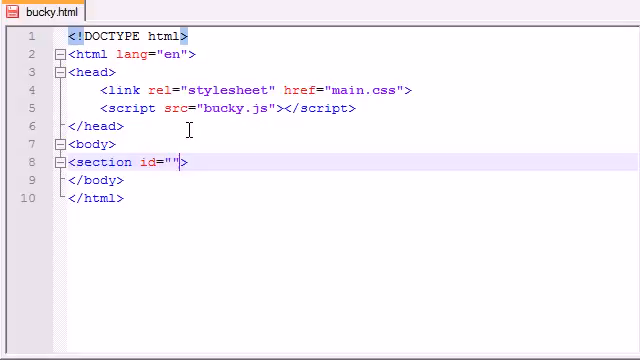
type("skin")
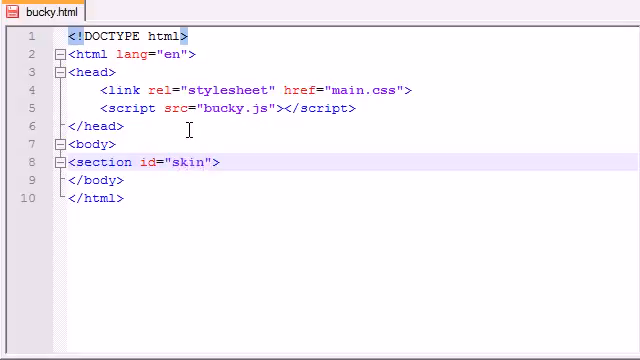
type("<>")
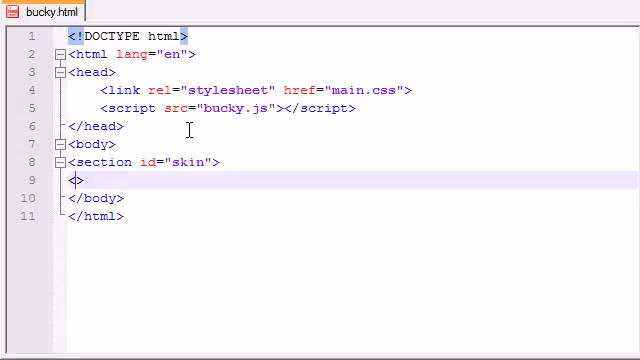
type("section")
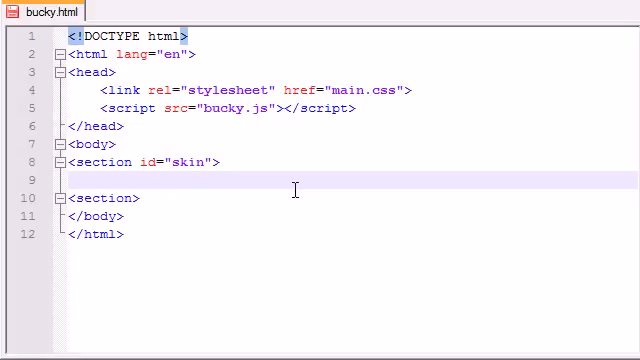
Step: Insert <video id="myMovie" width="640" height="360"> and its closing </video> tag
type("<>")
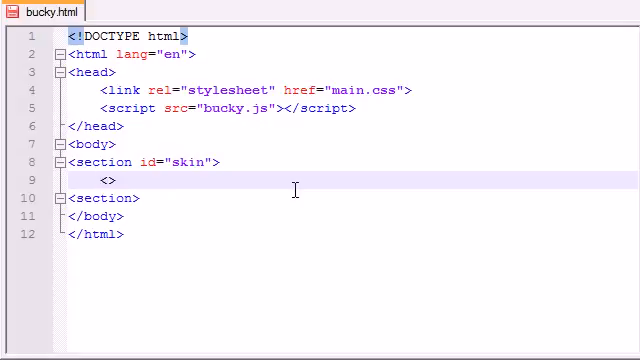
type("video")
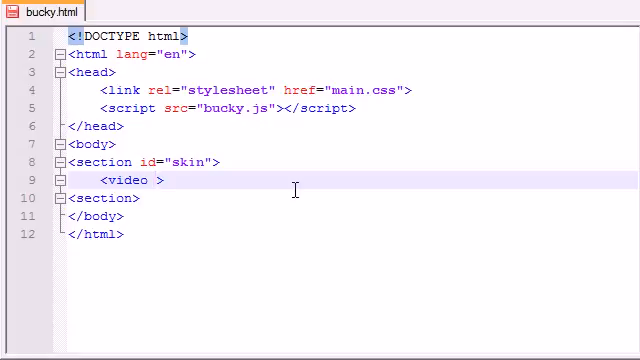
type("id=\"\"")
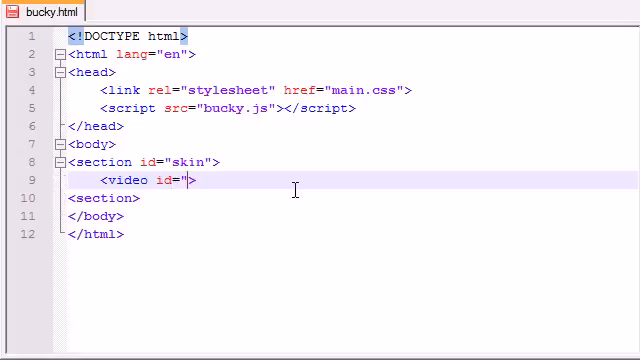
type("mny")
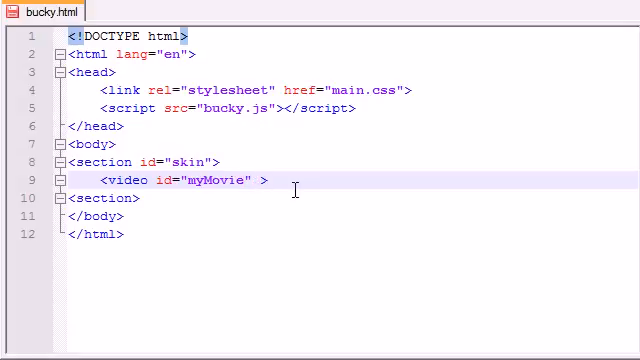
type("width=\"\"")
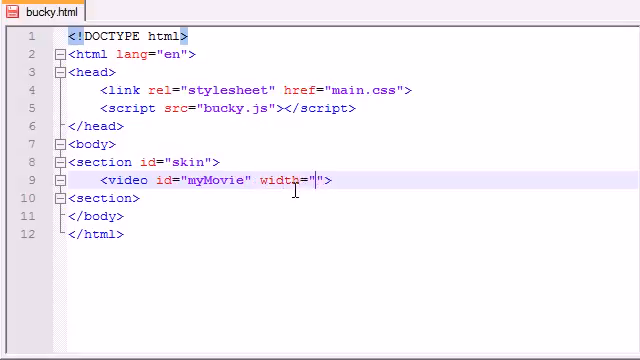
type("64")
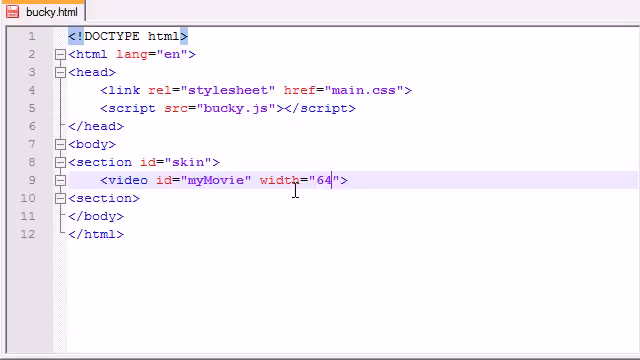
type("0\" height=")
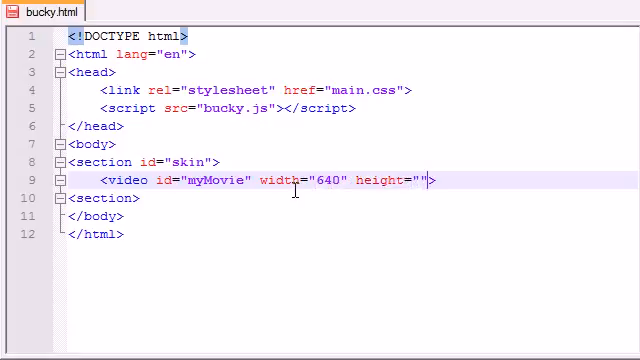
type("360")
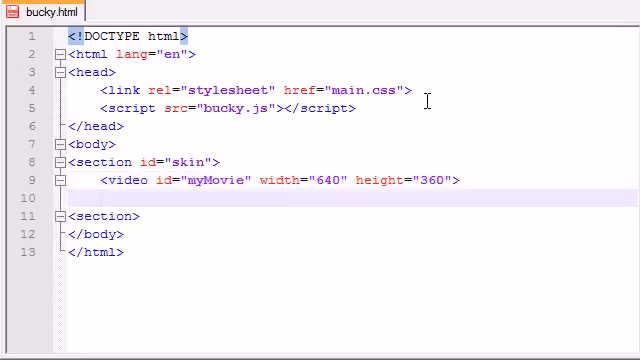
type("<>")
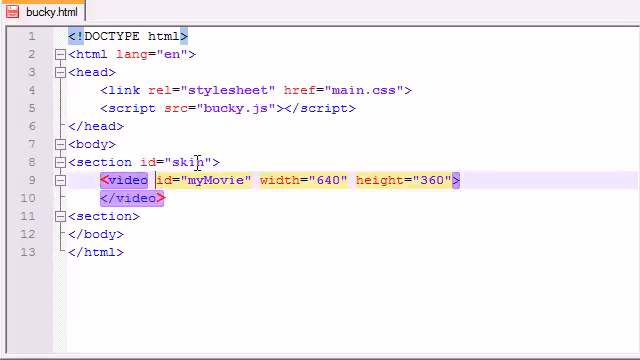
Step: Insert <source src="videos/34.mp4"> on a new line inside the video element
key("enter")
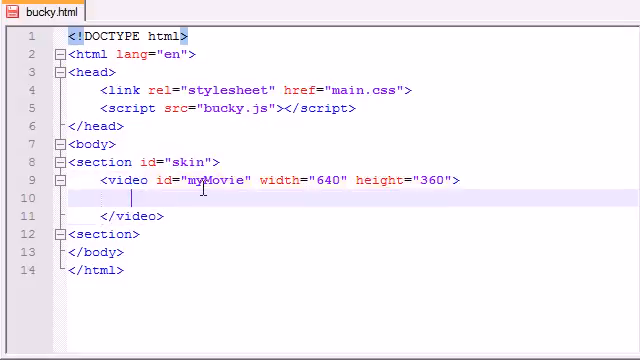
type("<source >")
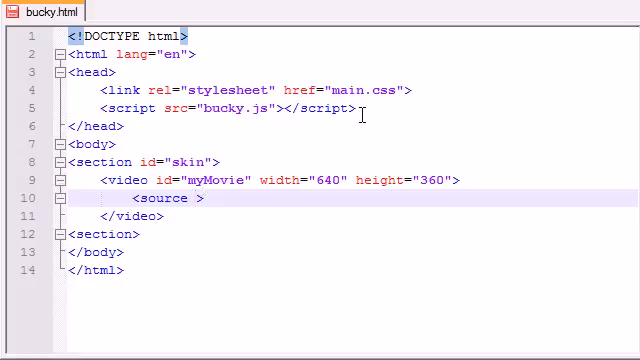
type("src=\"\"")
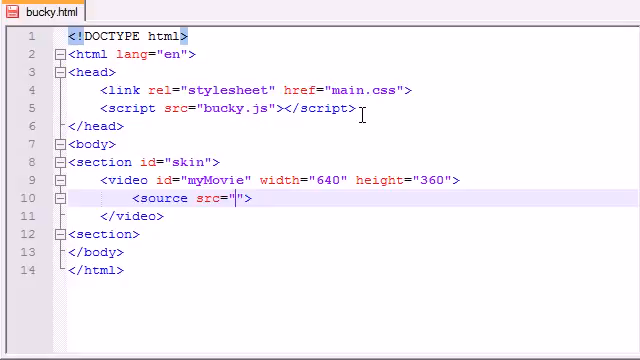
type("videos")
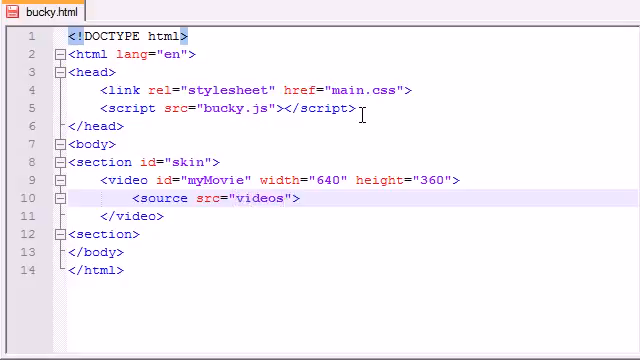
type("/34")
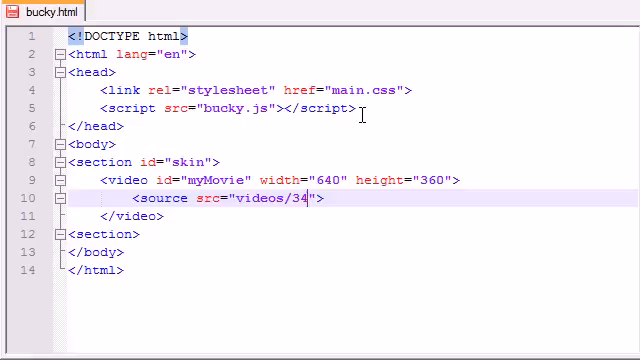
type(".")
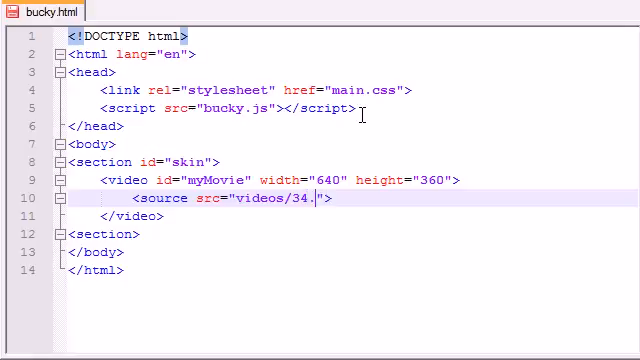
type("mp4")
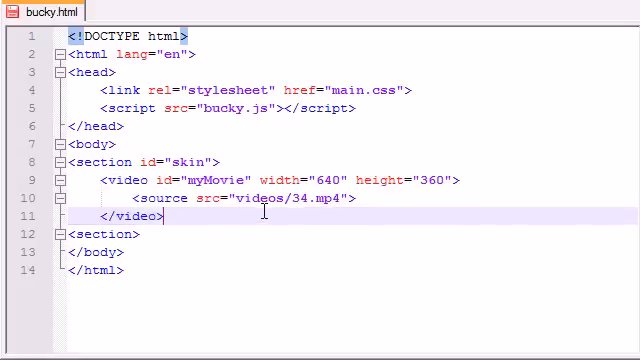
double_click(330, 198)
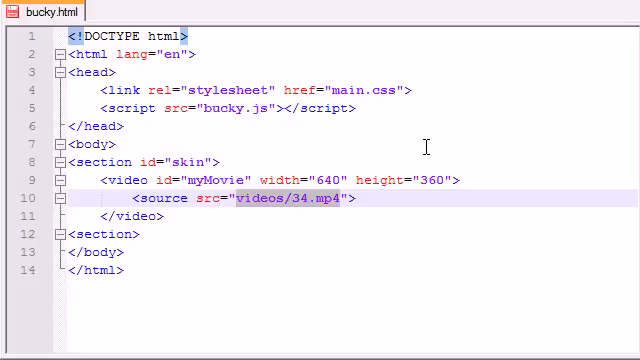
mouse_move(130, 217)
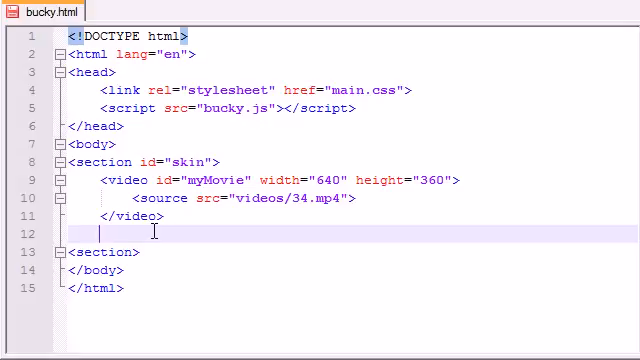
Step: Add <nav></nav> below the video and begin div tags inside it
type("nav")
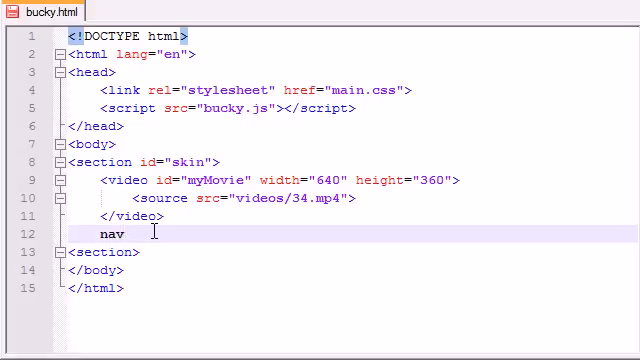
type("<>")
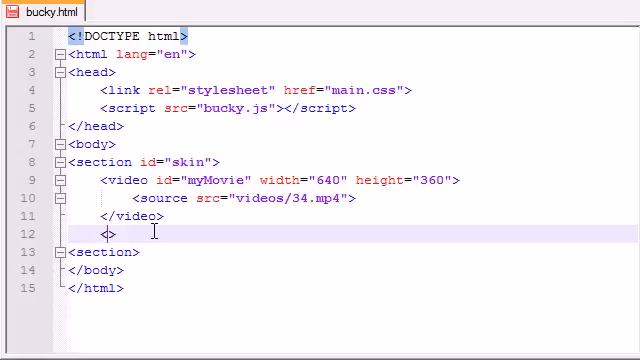
type("nav>")
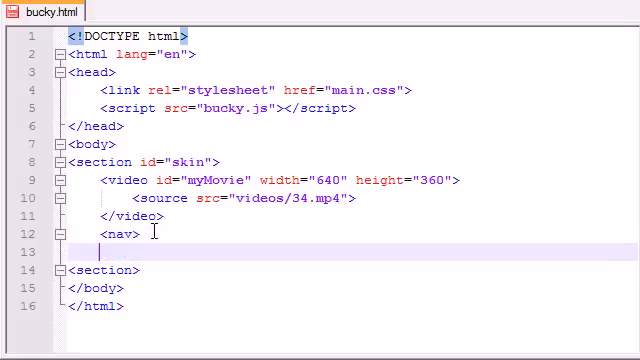
type("<>")
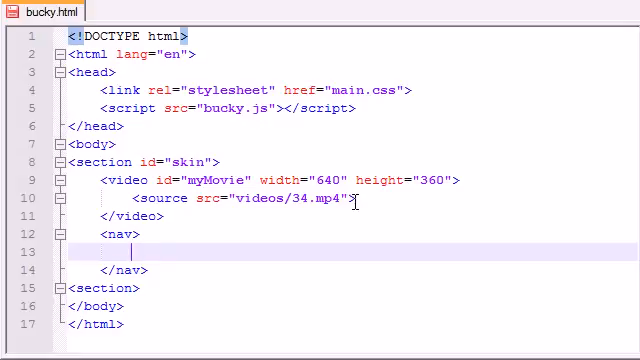
type("<>")
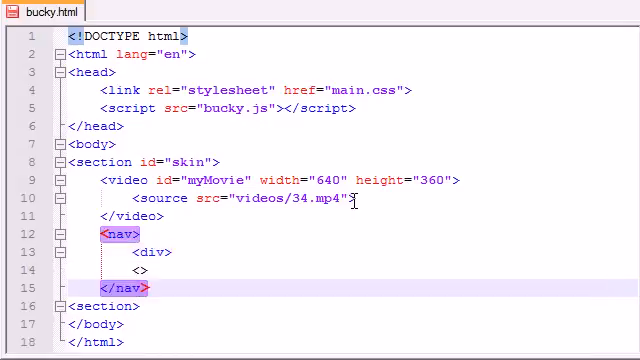
Step: Create three div pairs in the nav and give the first id "buttons"
type("/div")
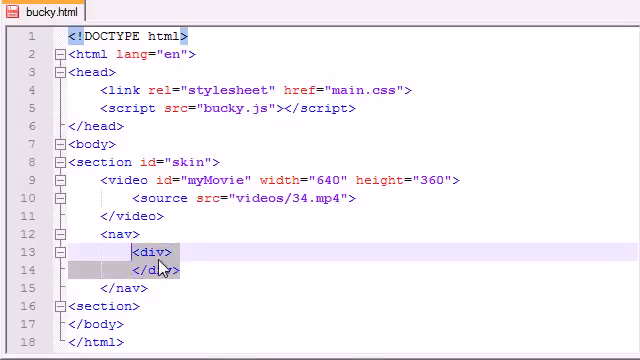
left_click(205, 266)
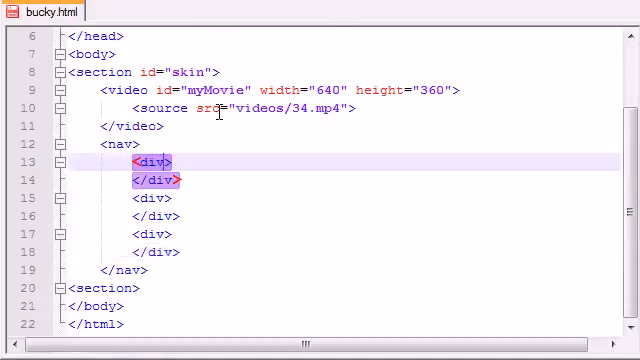
type("id=\"buttons")
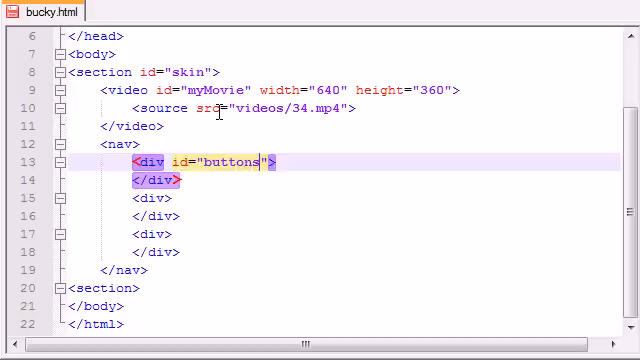
left_click(285, 161)
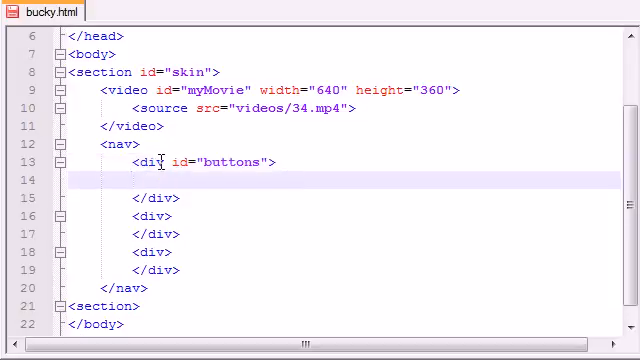
mouse_move(216, 180)
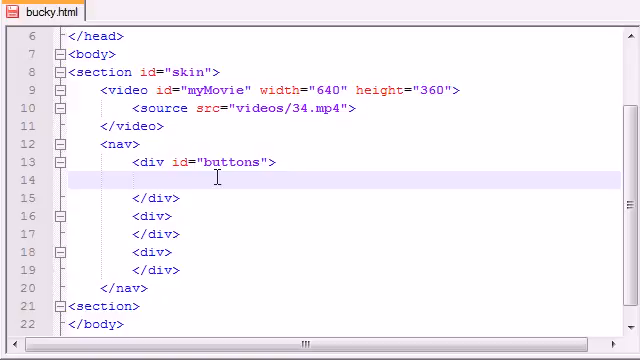
type("<>")
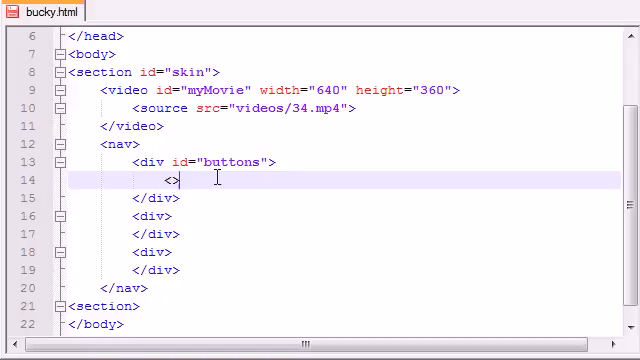
Step: Add <button type="button" id="playButton">Play</button> inside the buttons div
type("button typ")
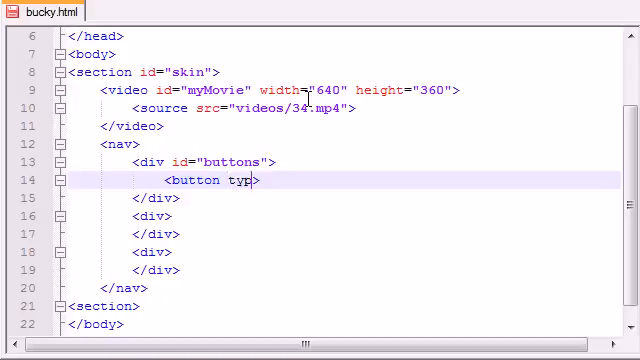
type("e=\"but\"")
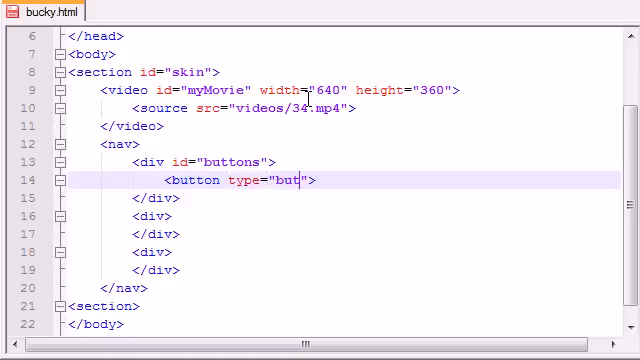
type("ton")
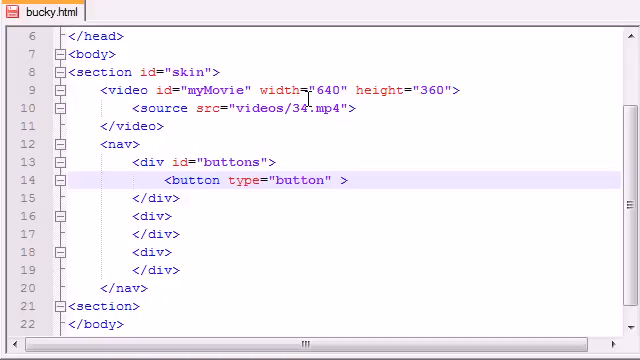
type("i")
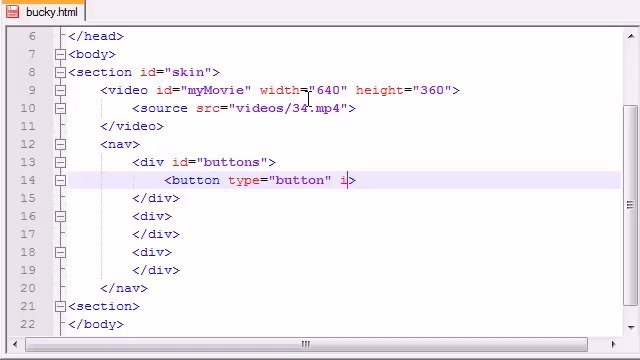
type("d=\"play\">")
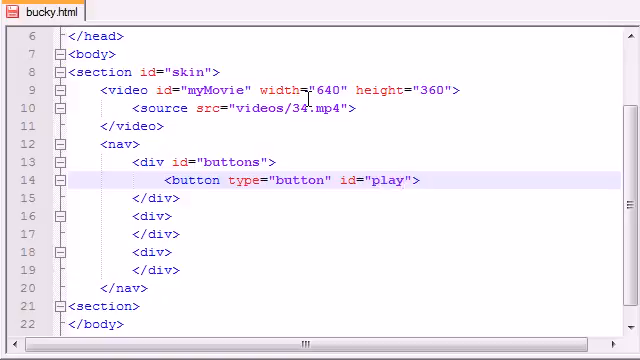
type("Button")
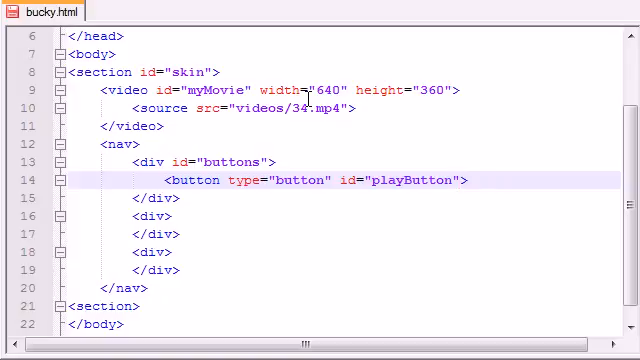
type("Play")
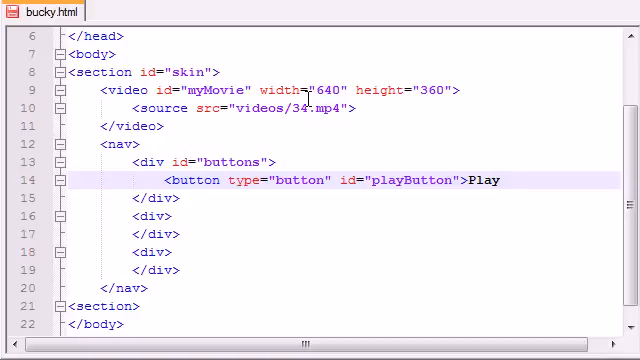
type("<>")
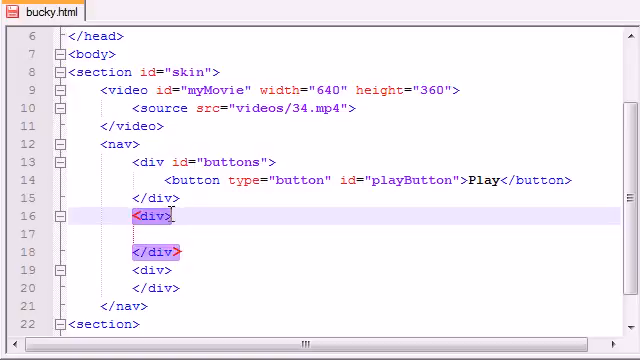
Step: Give the second div id "defaultBar" and nest <div id="progressBar"></div> inside it
type("id=")
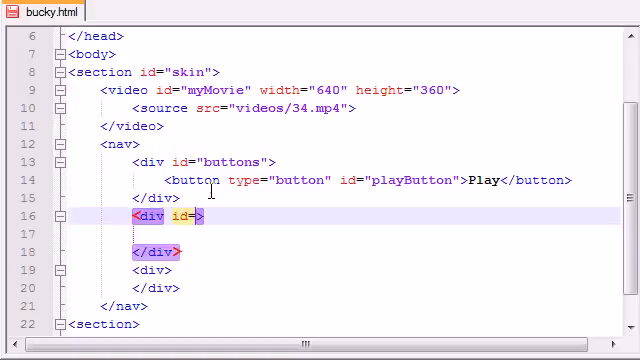
type("defaultBar\"")
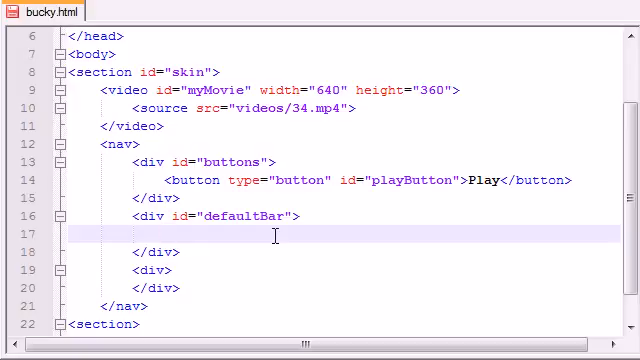
left_click(167, 234)
type("<>")
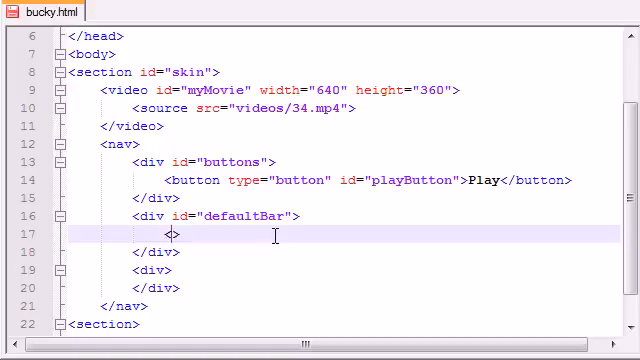
type("div>")
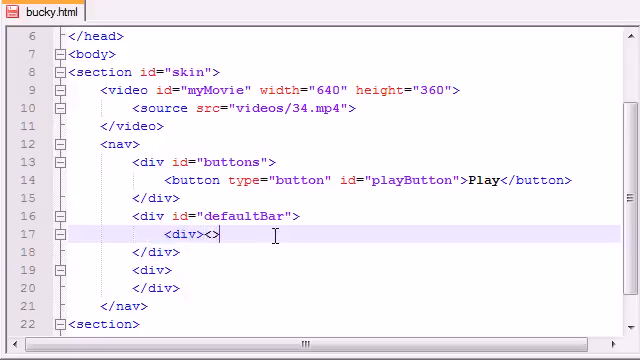
type("</div>")
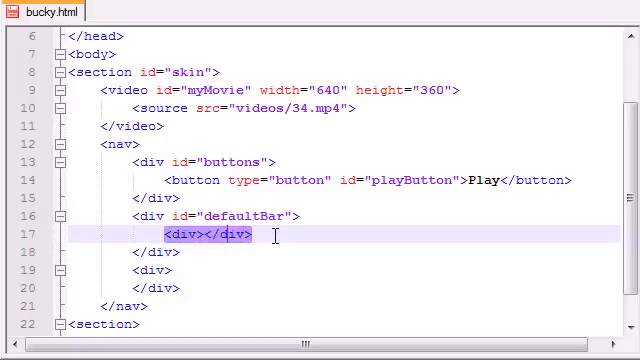
type("\" \"")
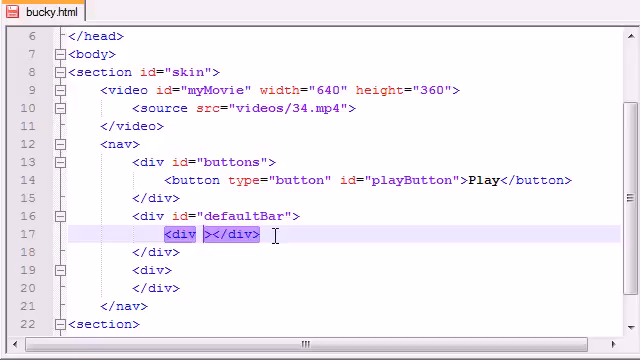
type("id=\"\"")
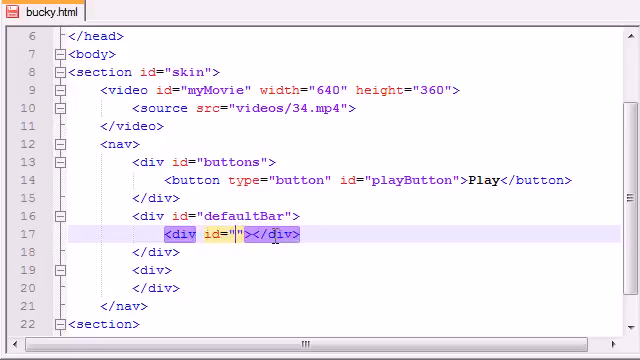
type("progressBar")
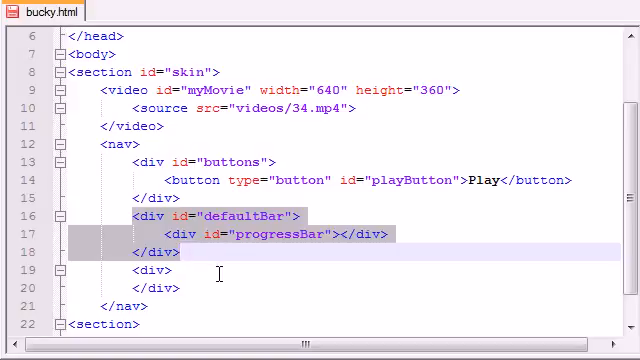
mouse_move(227, 252)
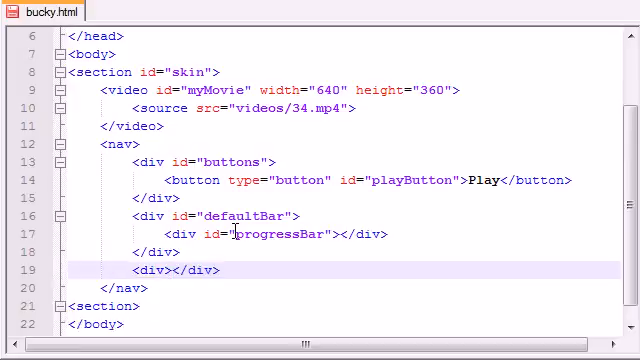
mouse_move(177, 270)
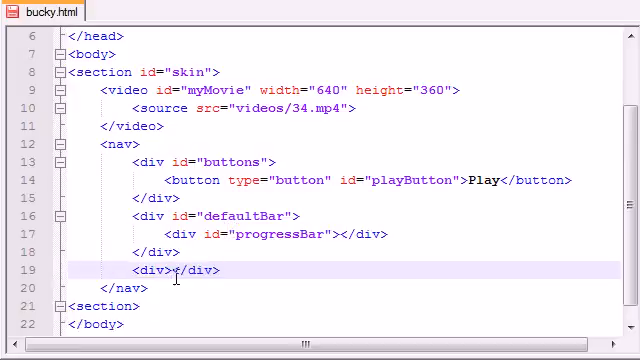
Step: Add style="clear:both" to the last nav div and scroll to review the file
type("style=\"")
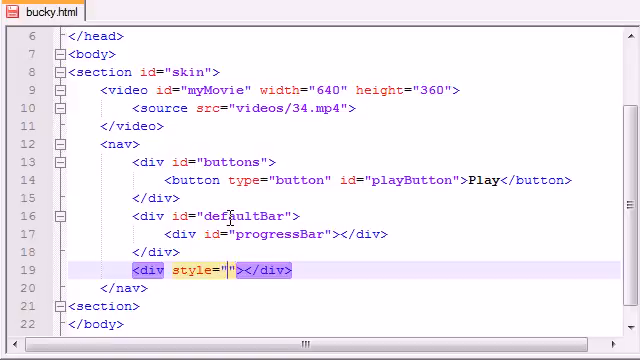
type("clear:")
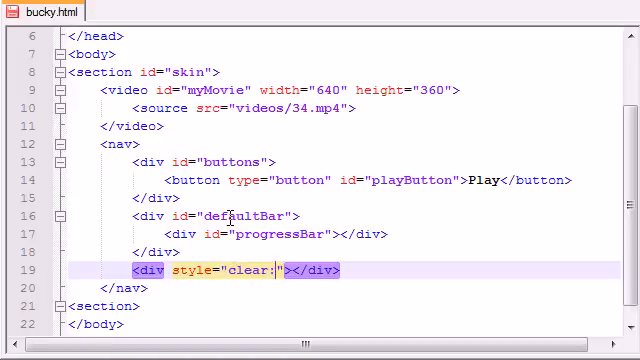
type("both")
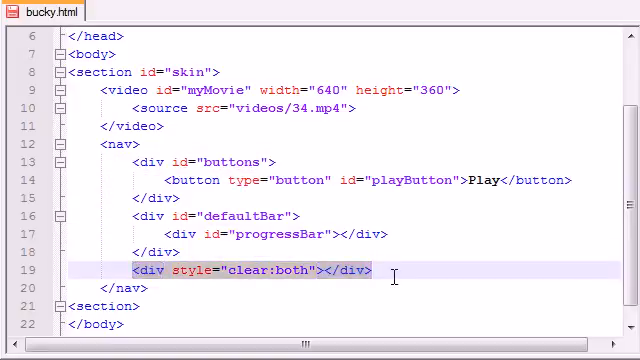
left_click(370, 270)
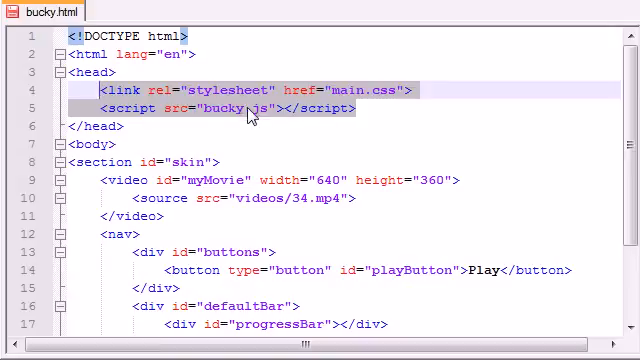
scroll("down", 3)
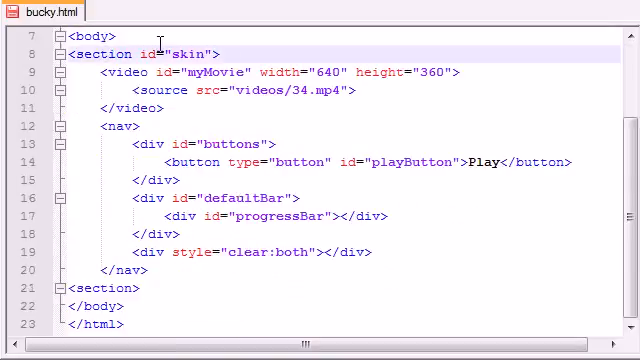